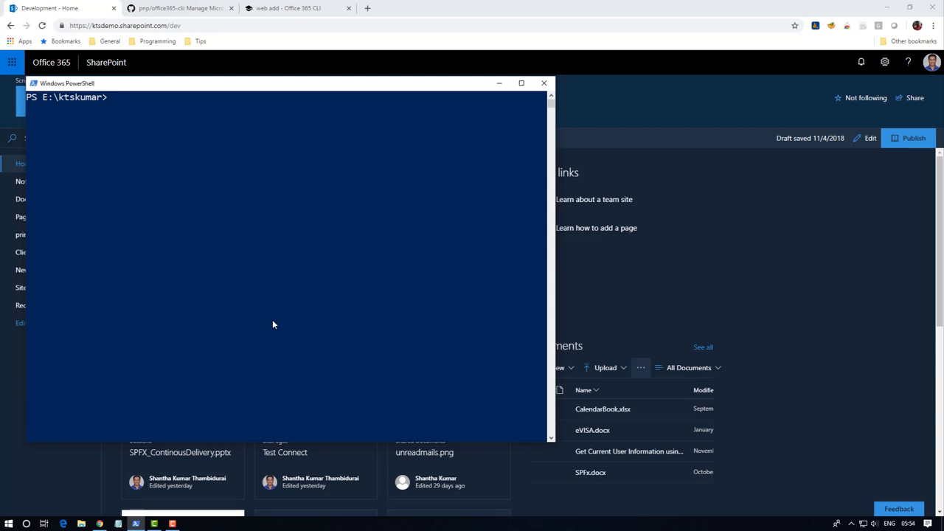
pyautogui.write('npm i')
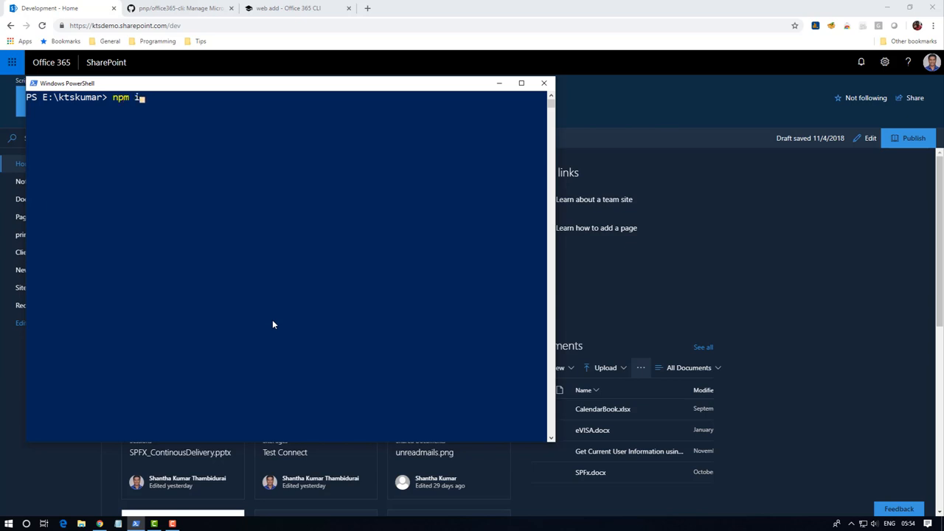
pyautogui.write('nstall -g')
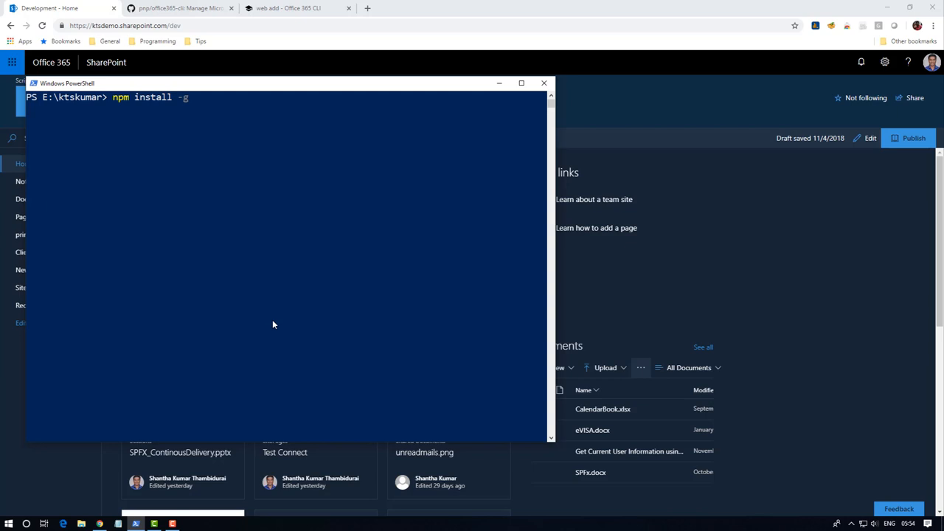
pyautogui.write('@pnp')
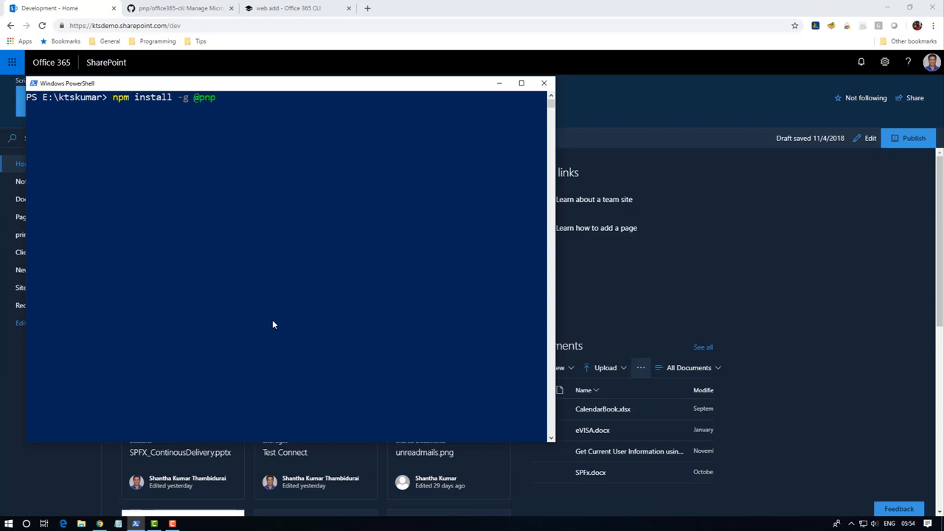
pyautogui.write('/office365')
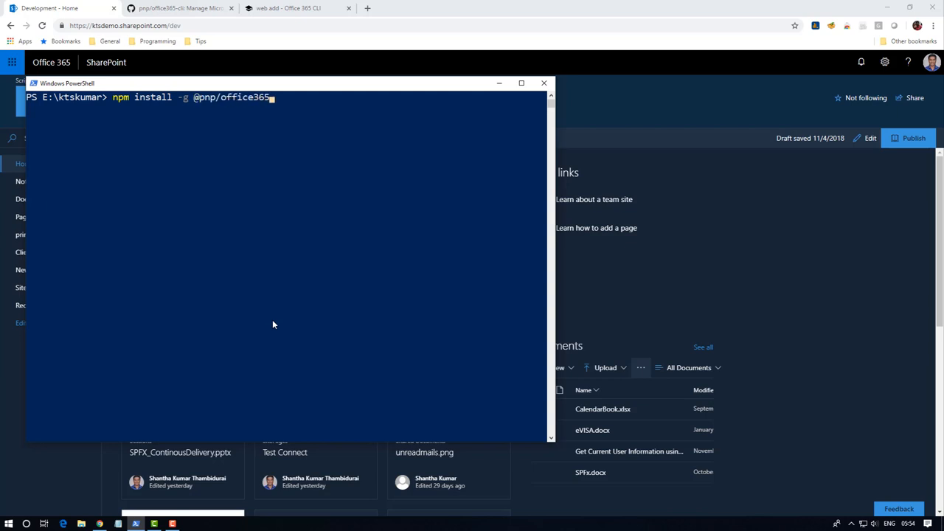
pyautogui.press('enter')
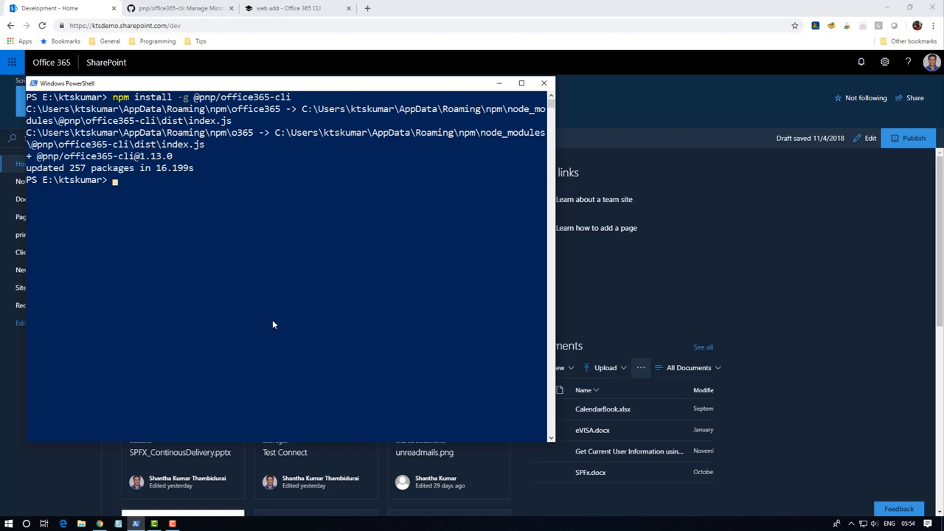
# - Start the o365 CLI and show its help, scrolling through the spo command groups
pyautogui.write('o365')
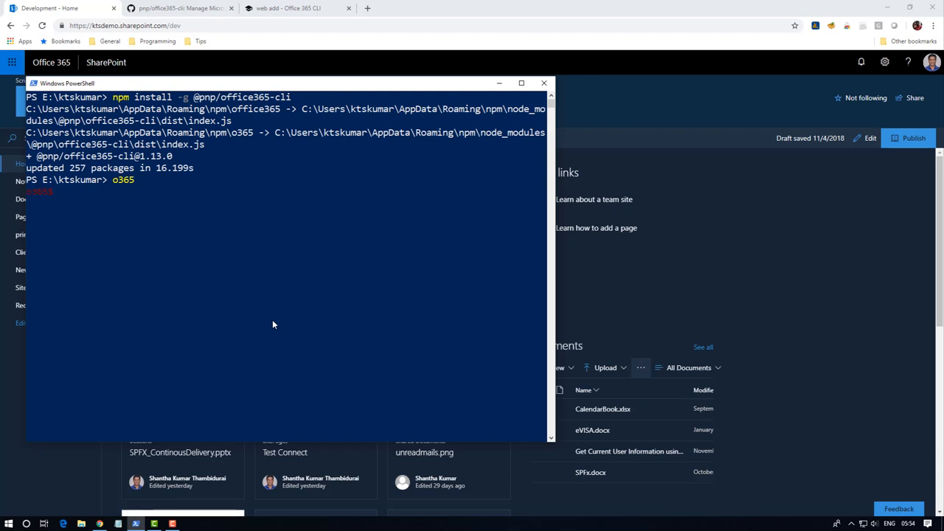
pyautogui.write('help')
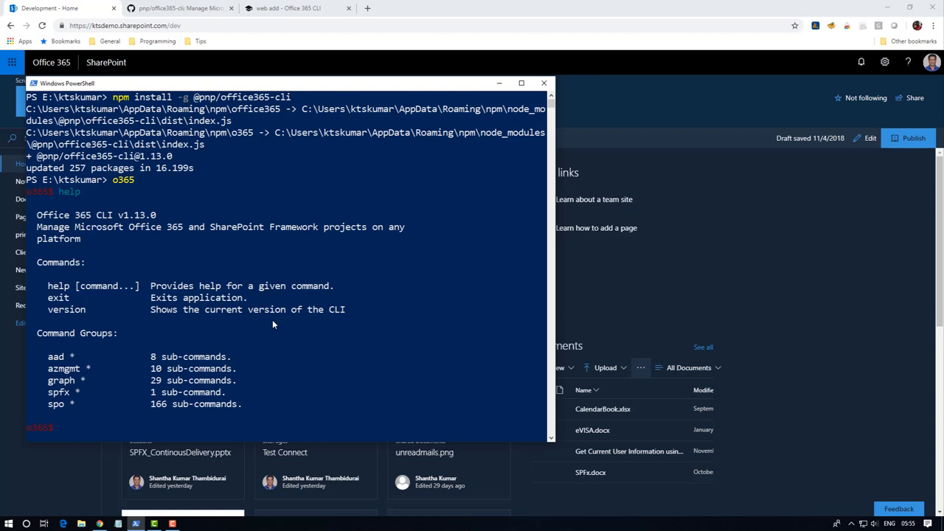
pyautogui.scroll(-3)
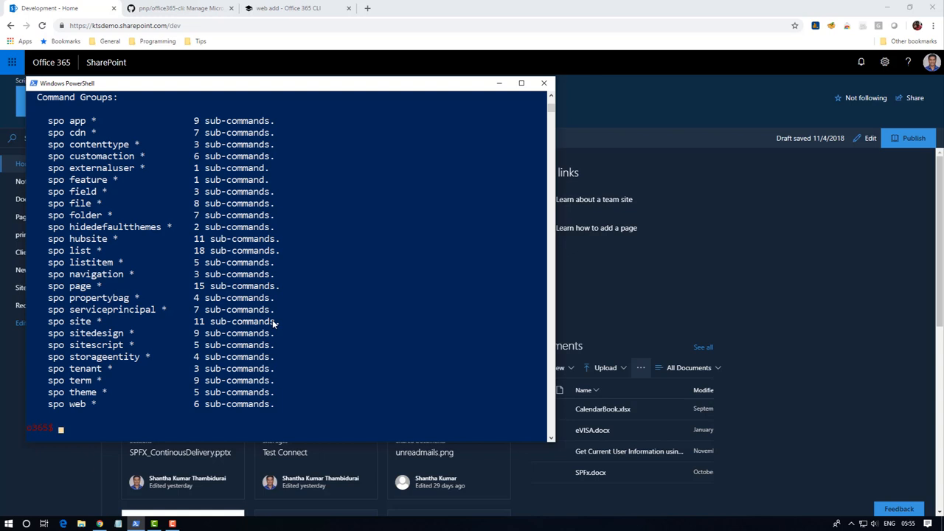
pyautogui.write('spo')
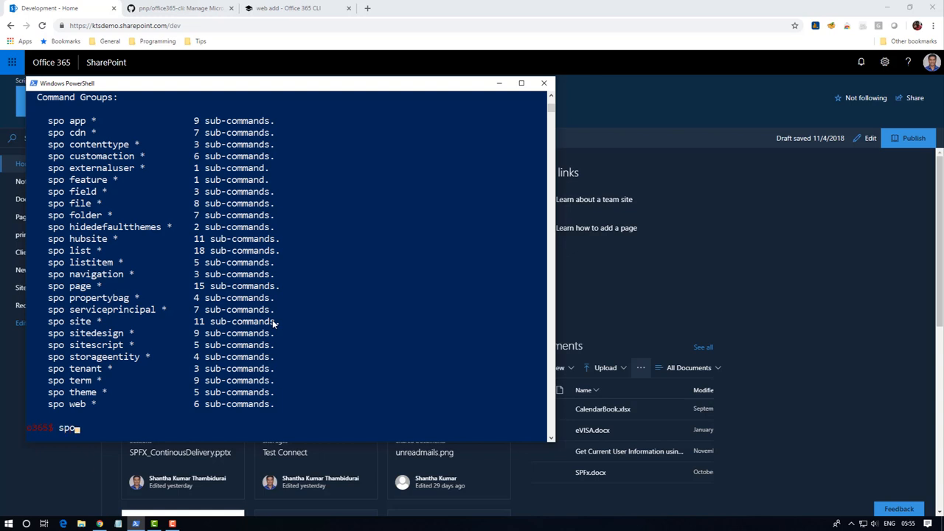
pyautogui.write('login')
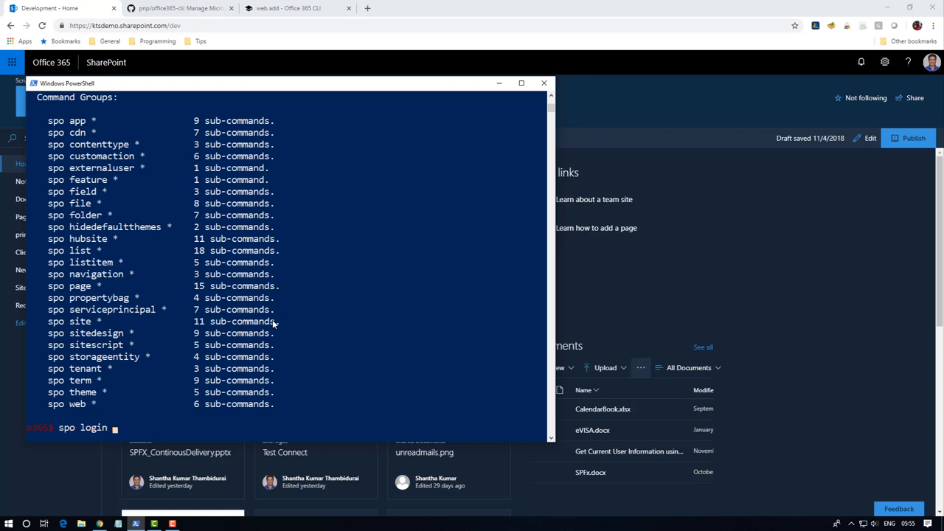
pyautogui.write('https')
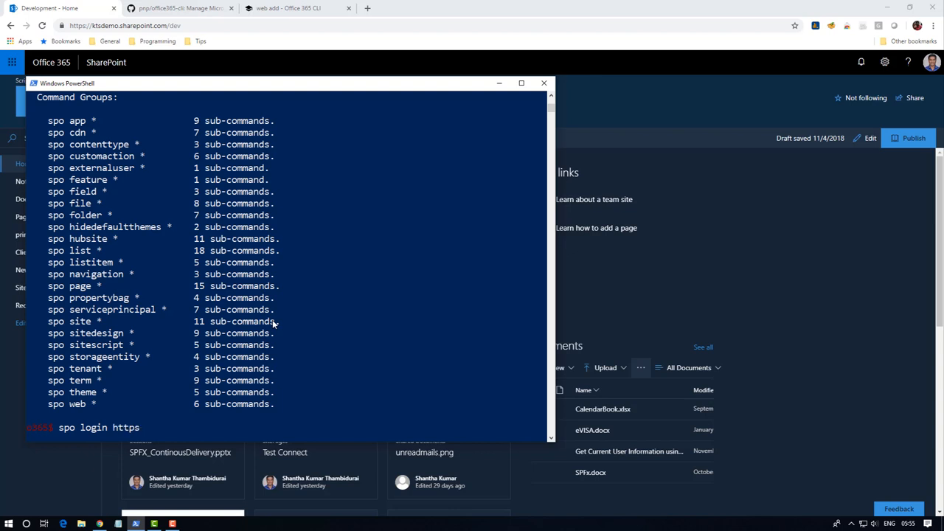
pyautogui.write('://kts')
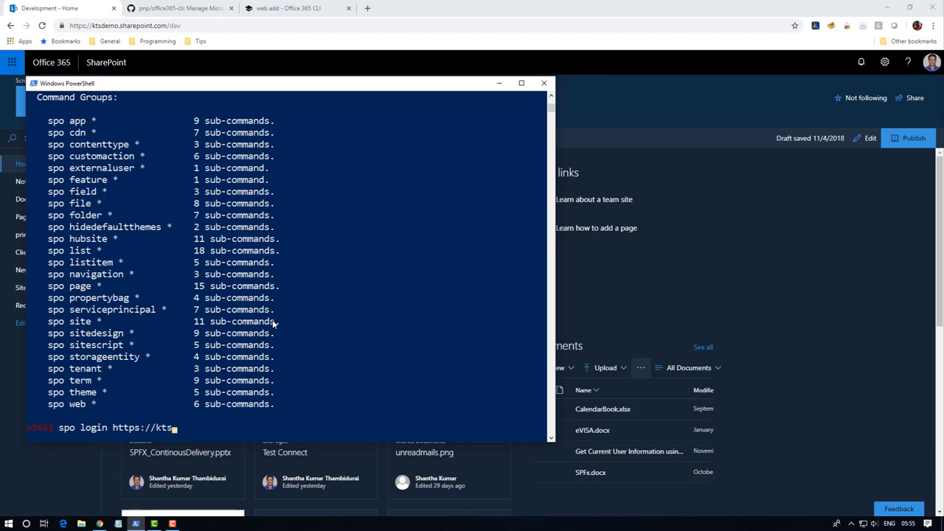
pyautogui.write('demo.sharepoi')
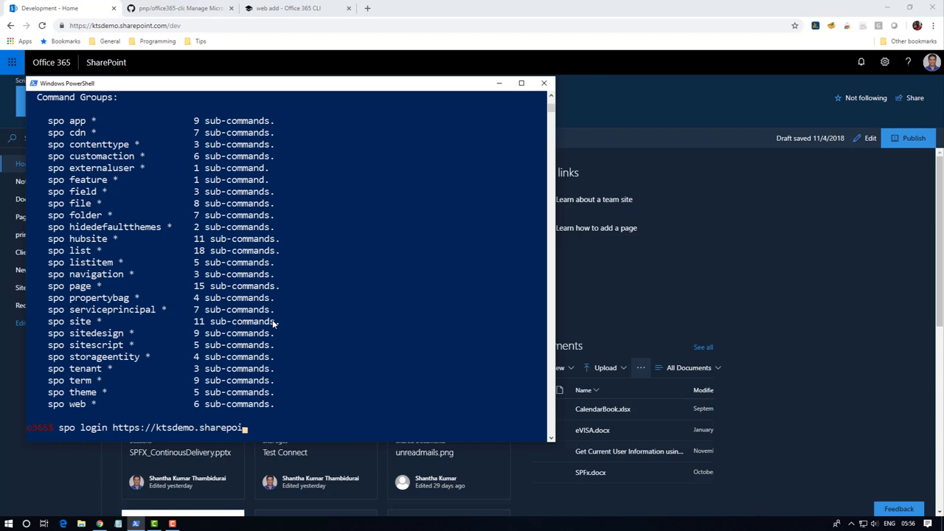
pyautogui.write('nt.com')
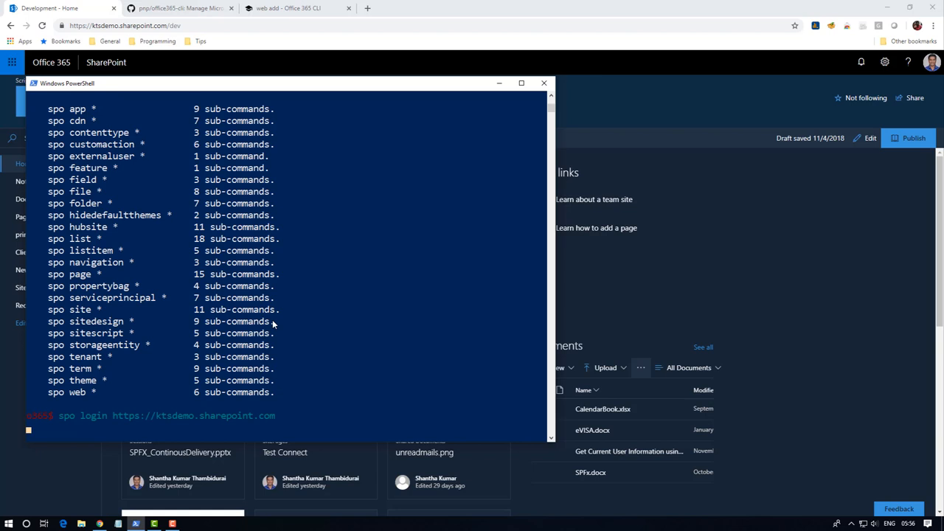
pyautogui.press('Enter')
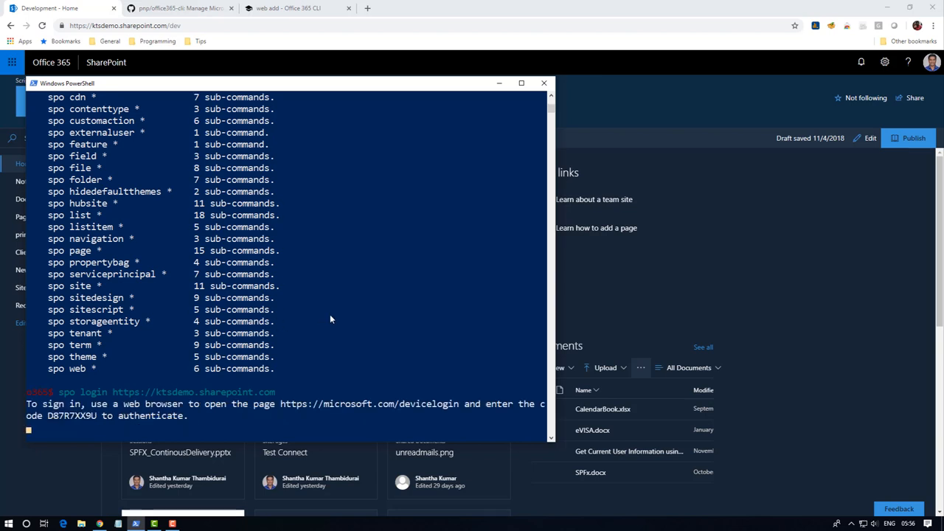
pyautogui.moveTo(390, 362)
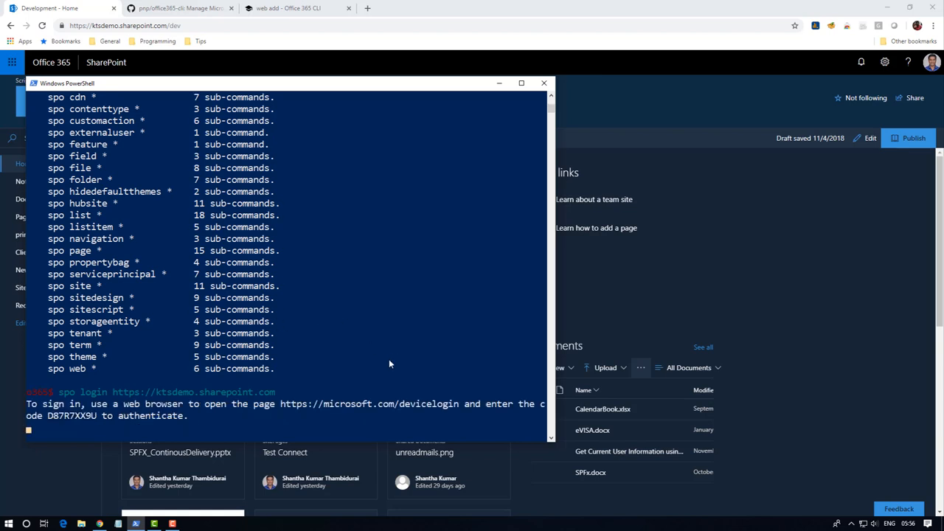
pyautogui.moveTo(460, 410)
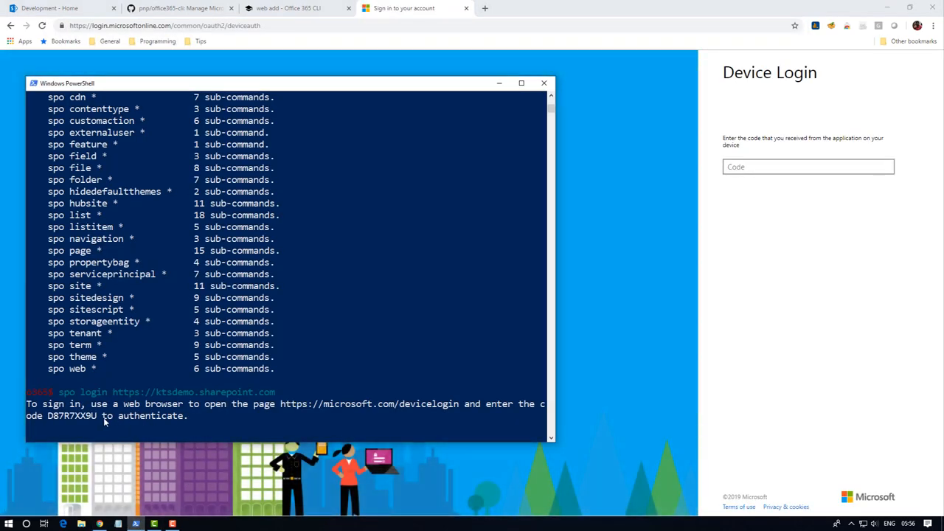
# - Enter the device code on the Microsoft Device Login page and sign in with the existing account
pyautogui.doubleClick(71, 415)
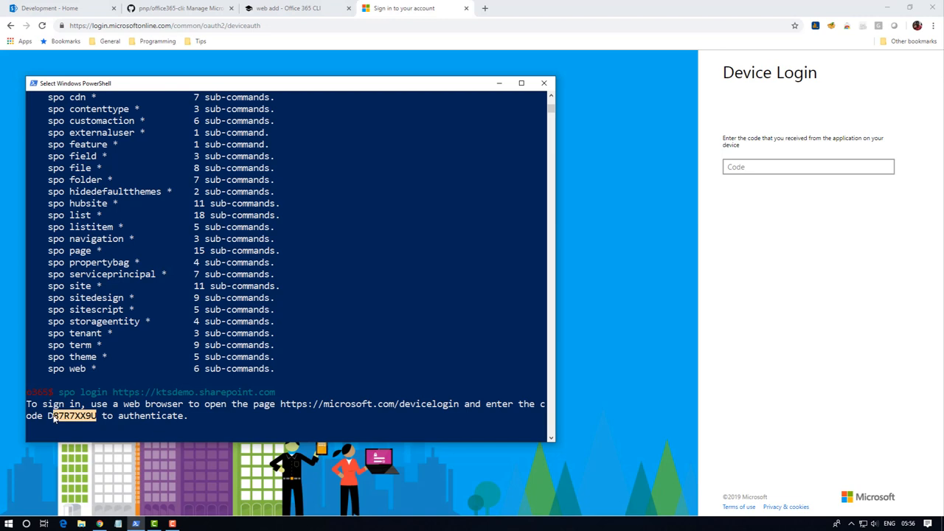
pyautogui.click(808, 167)
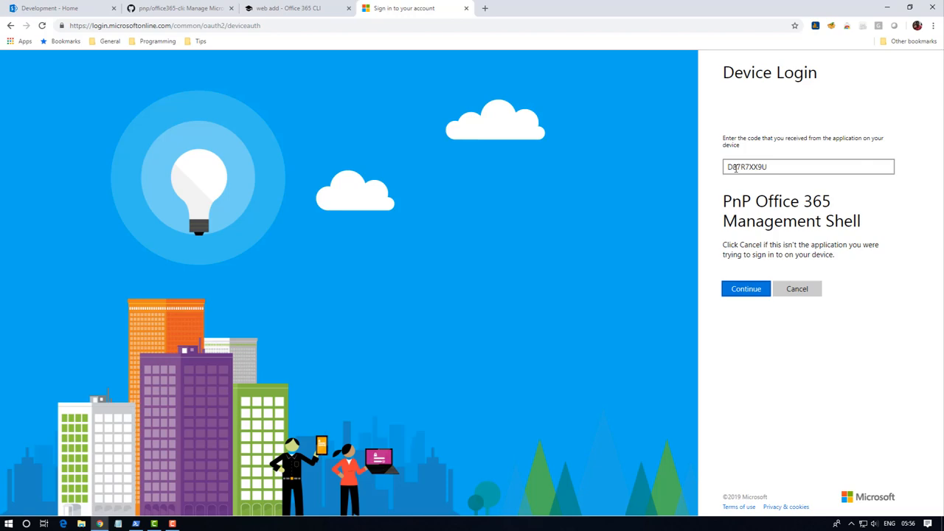
pyautogui.click(746, 287)
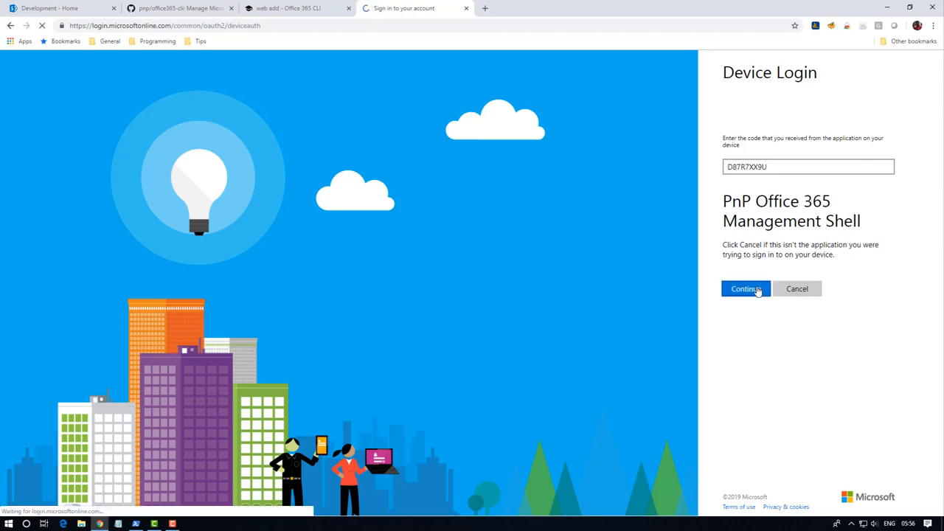
pyautogui.click(745, 288)
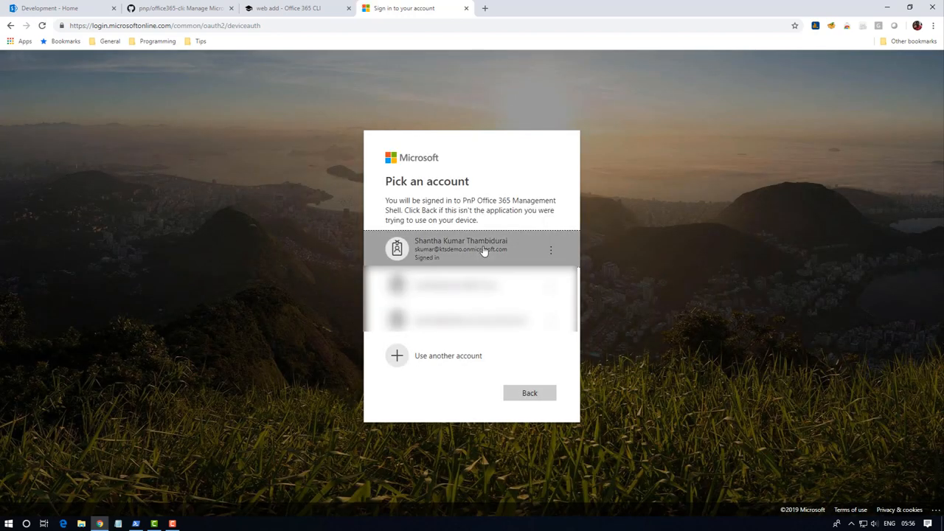
pyautogui.click(472, 248)
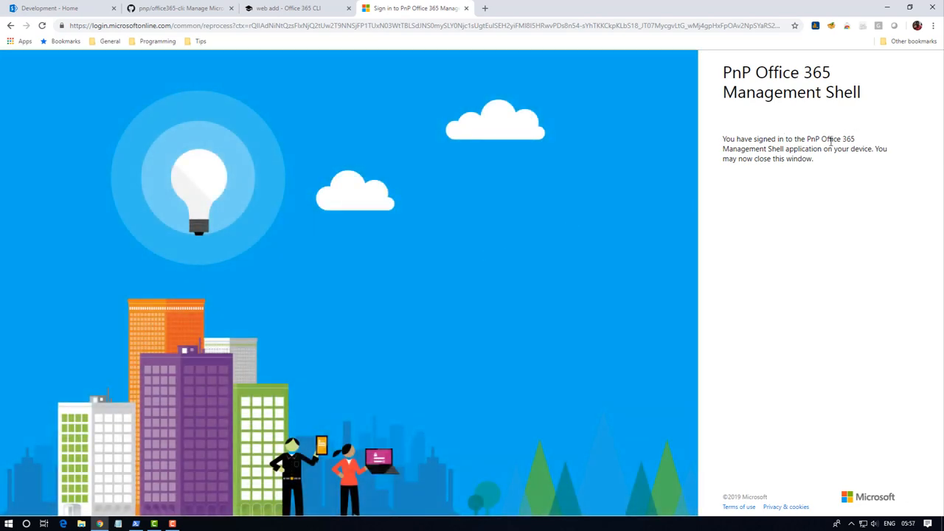
pyautogui.moveTo(794, 236)
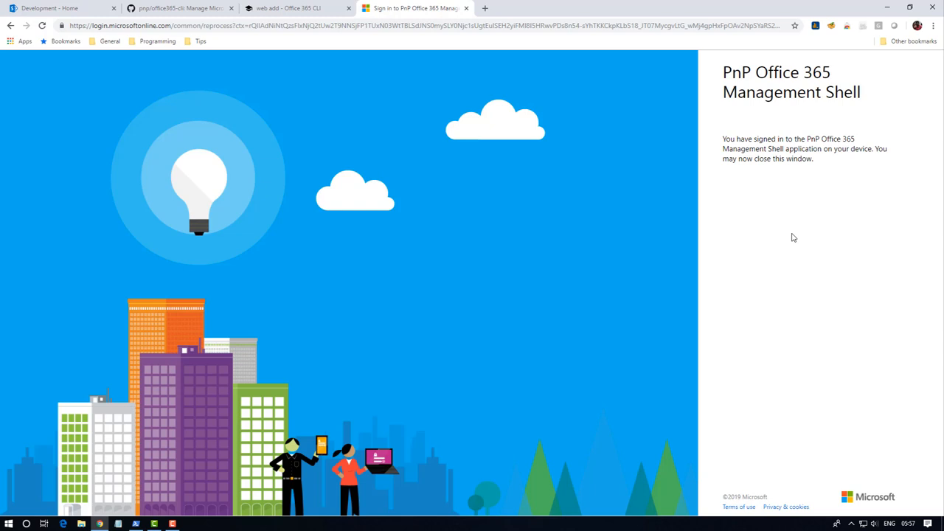
pyautogui.moveTo(631, 171)
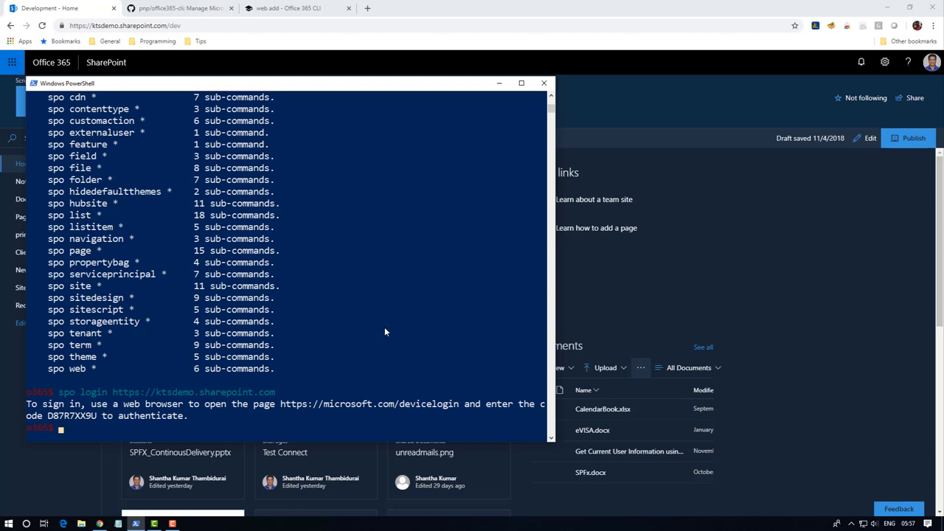
pyautogui.write('s')
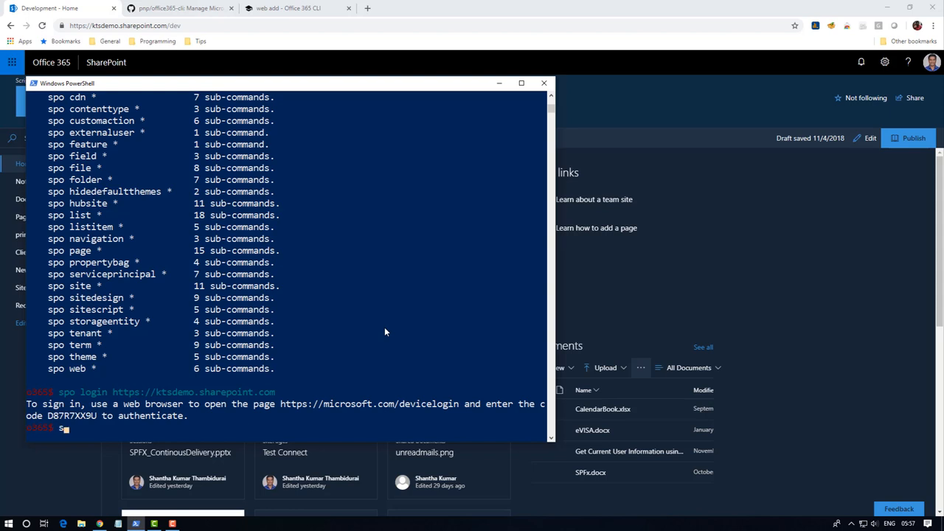
pyautogui.write('spo web')
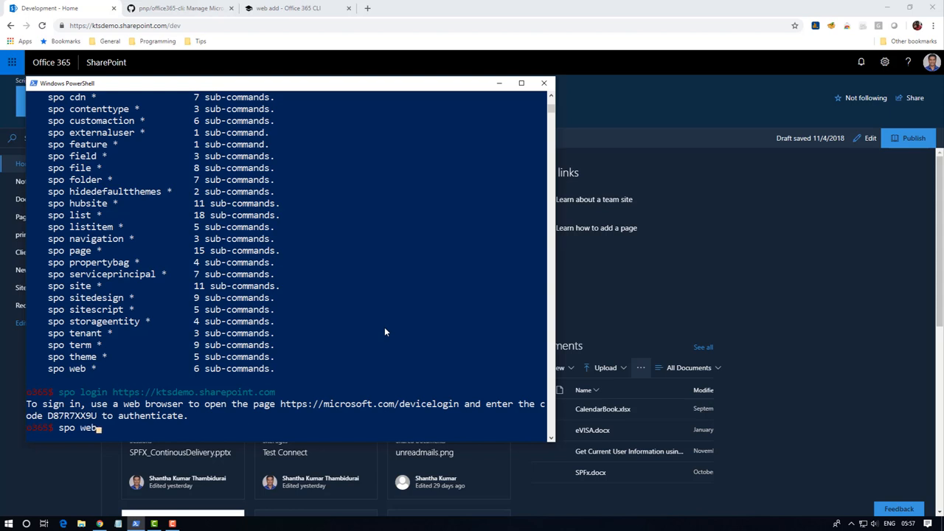
pyautogui.write('list')
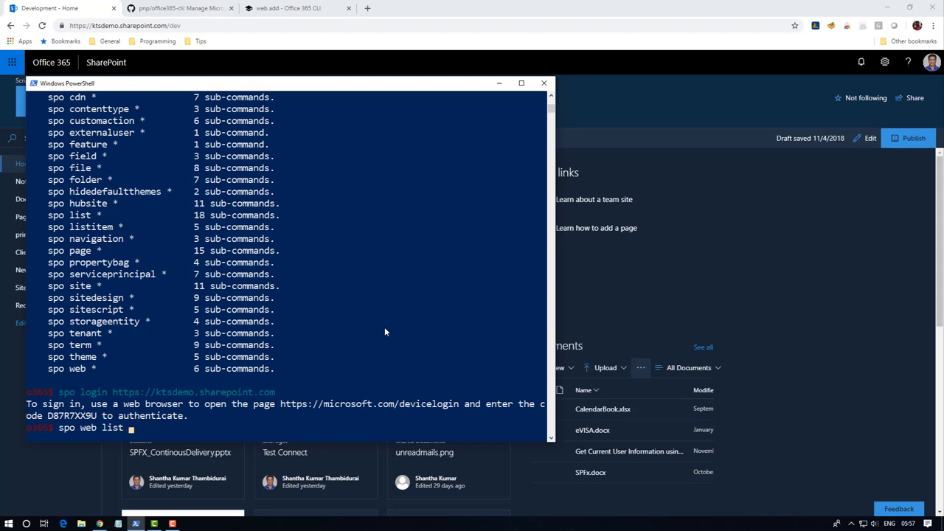
pyautogui.write('-webUrl')
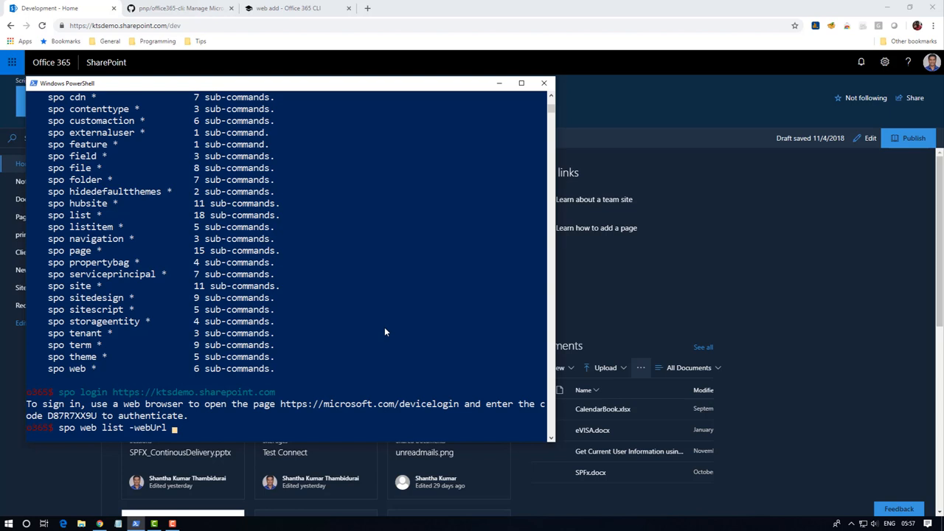
pyautogui.write('https://ktsdemo.sharepoint.com/dev')
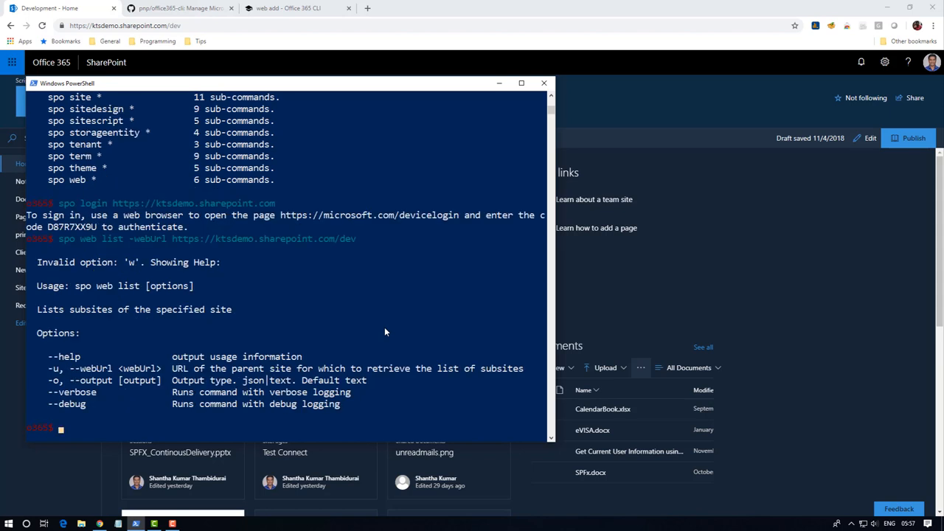
pyautogui.write('spo web list --webUrl https://ktsdemo.sharepoint.com/dev')
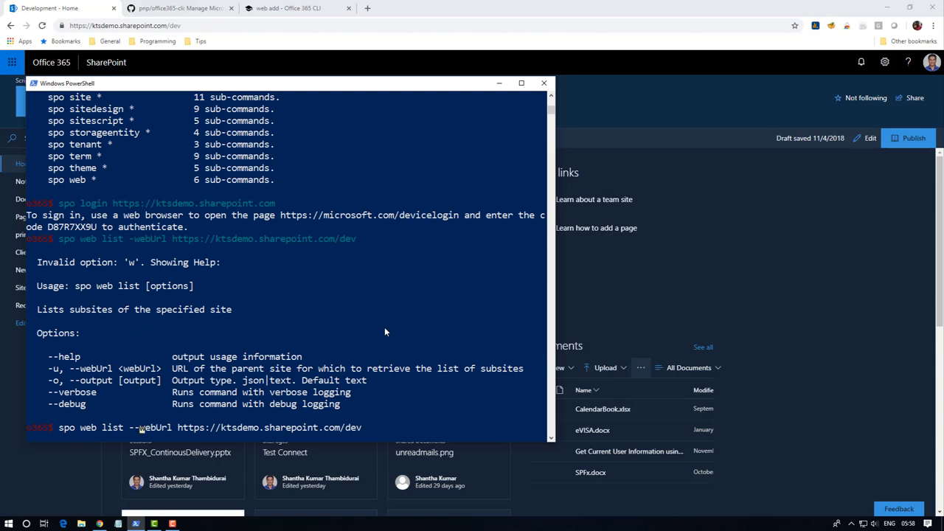
pyautogui.press('Enter')
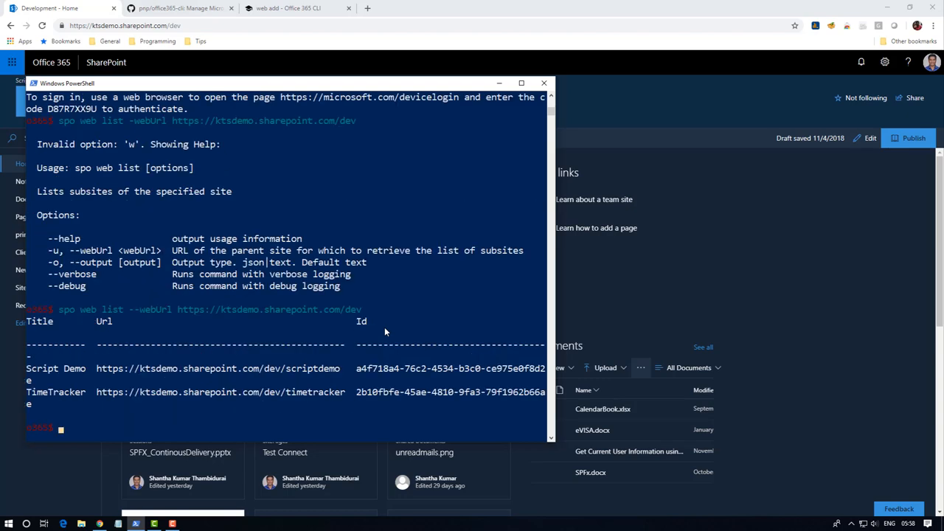
pyautogui.moveTo(295, 83); pyautogui.dragTo(342, 123)
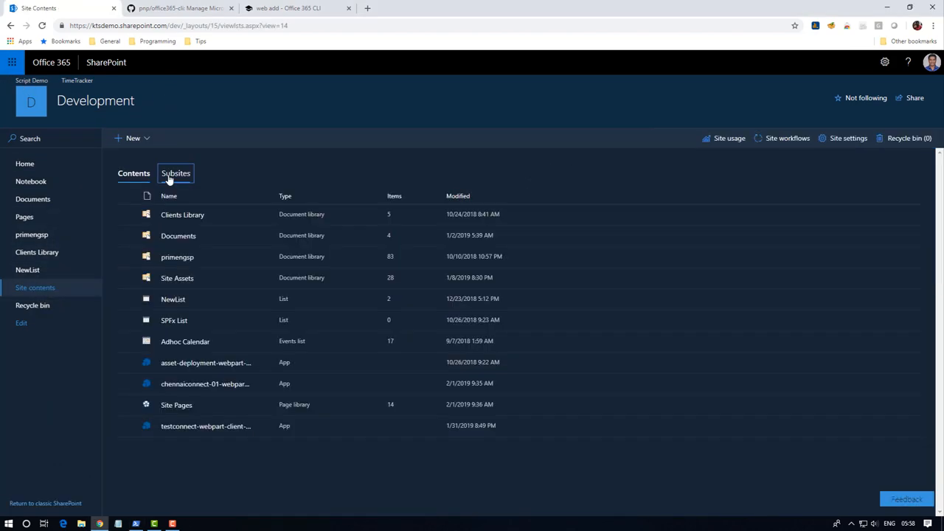
# - Show the Subsites tab listing Script Demo and TimeTracker, then return to PowerShell
pyautogui.click(174, 172)
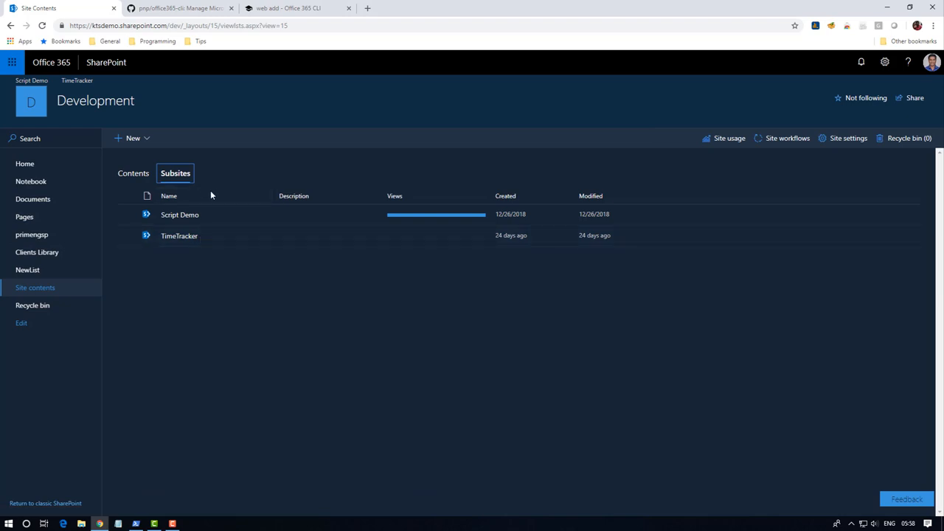
pyautogui.click(115, 521)
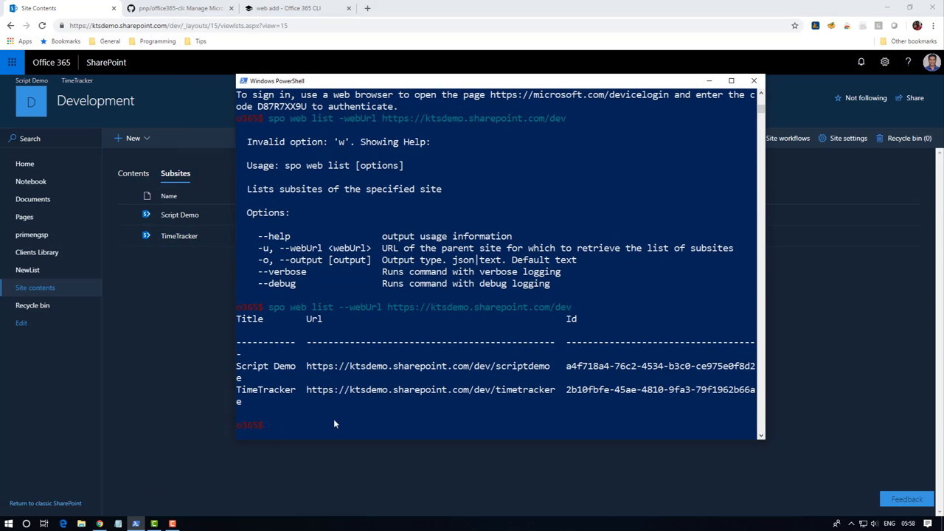
pyautogui.write('spo')
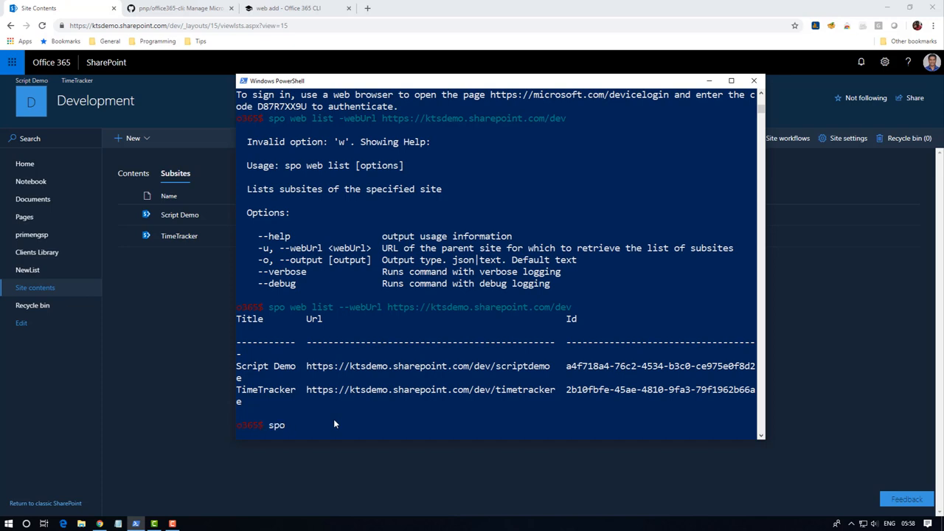
pyautogui.write('web add --parent')
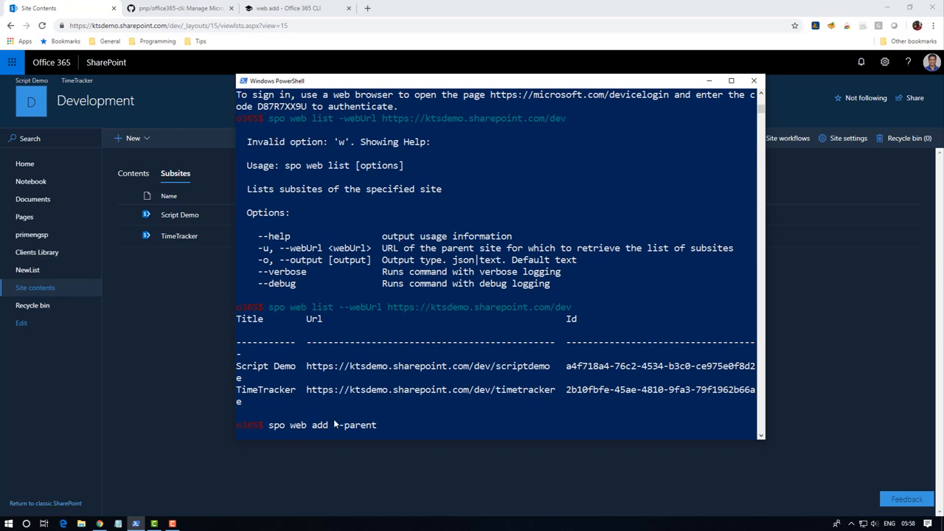
pyautogui.write('WebUrl')
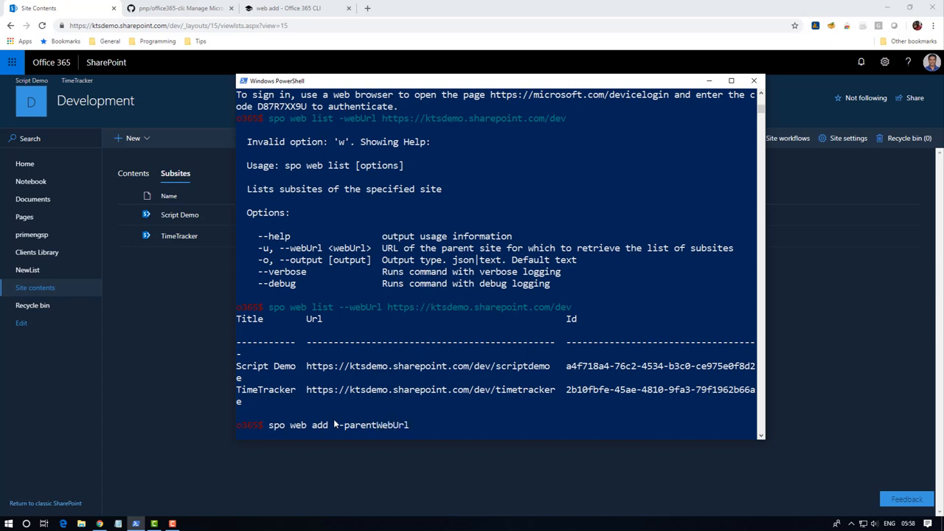
pyautogui.write('https://ktsdem')
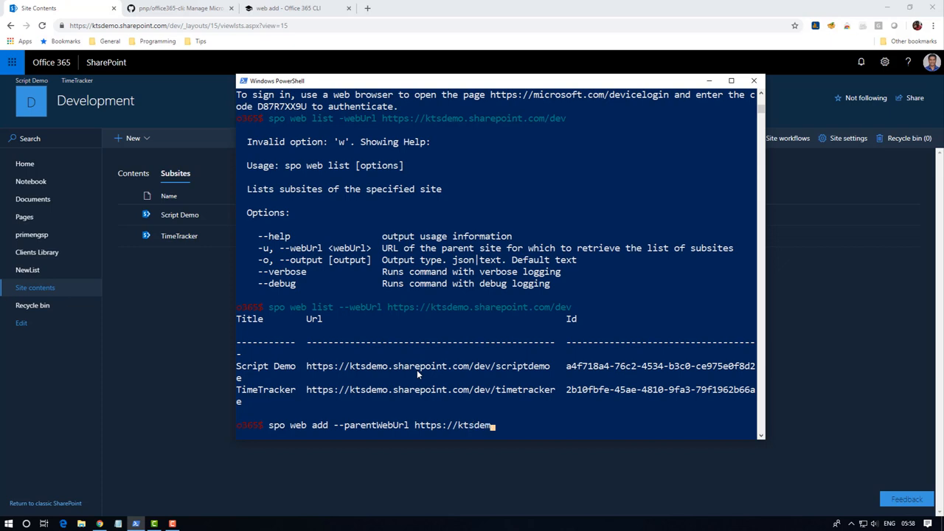
pyautogui.write('.sharepoint.')
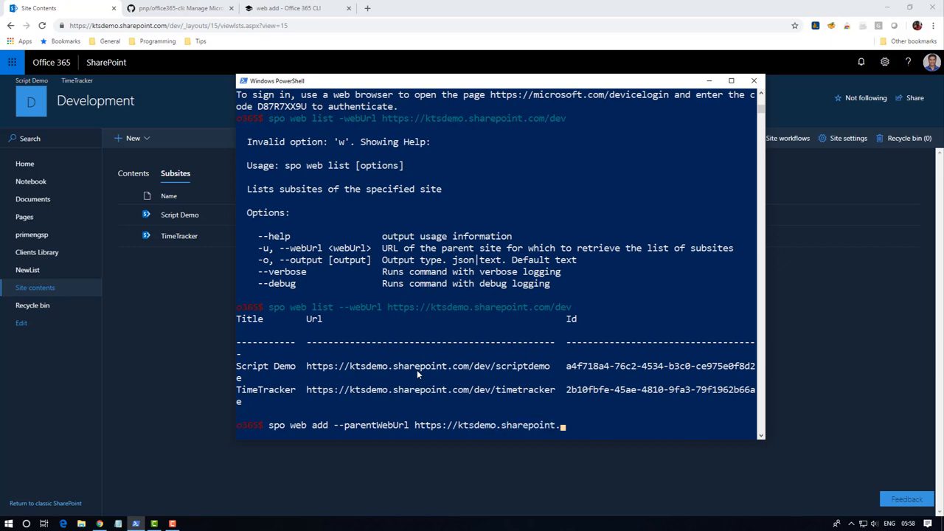
pyautogui.write('/')
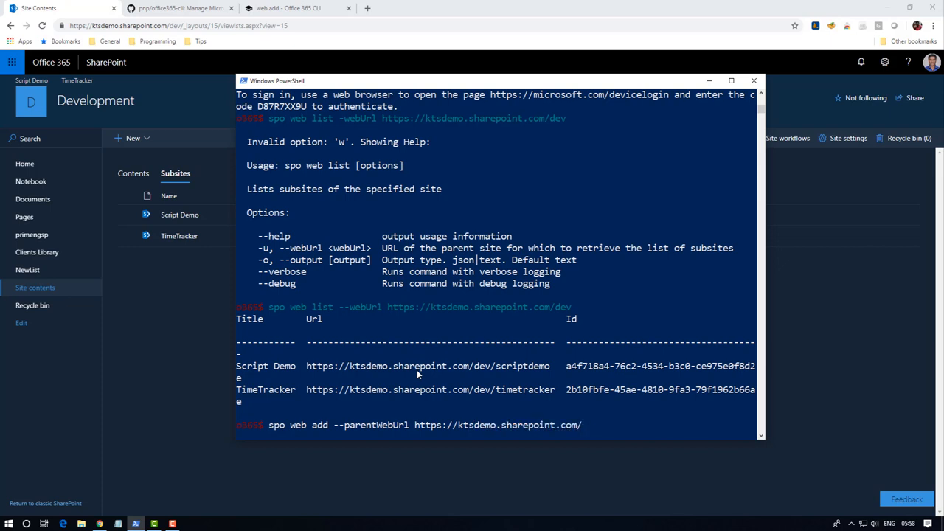
pyautogui.write('dev --')
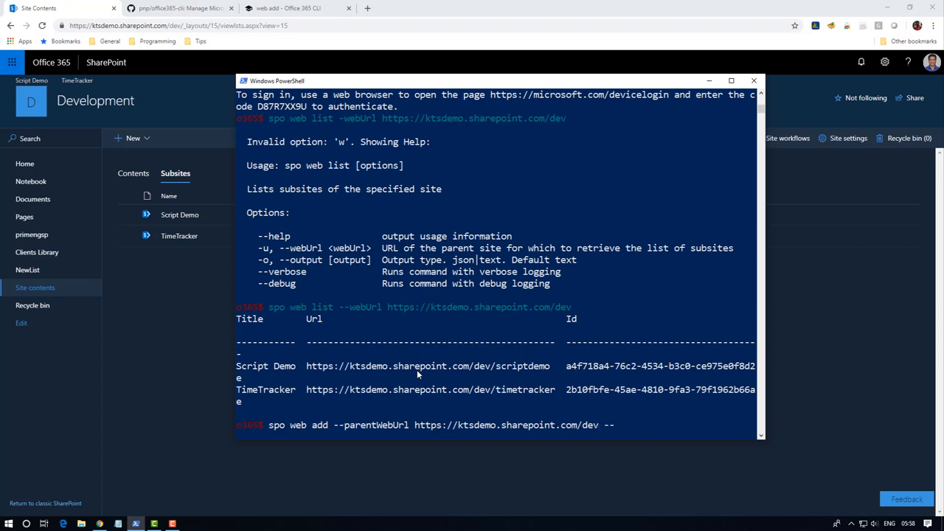
# - Complete the command with --title o365site --webUrl o365site --webTemplate STS to create the subsite
pyautogui.write('--title')
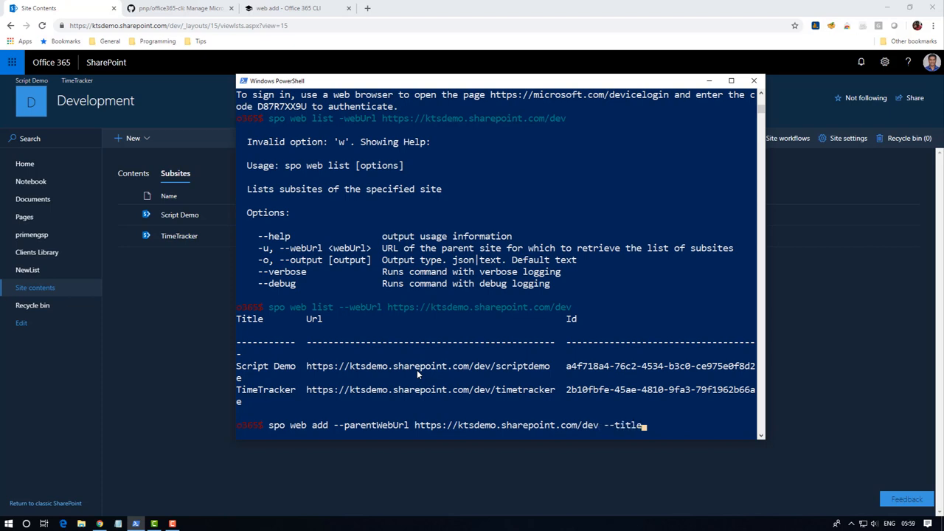
pyautogui.write('o365')
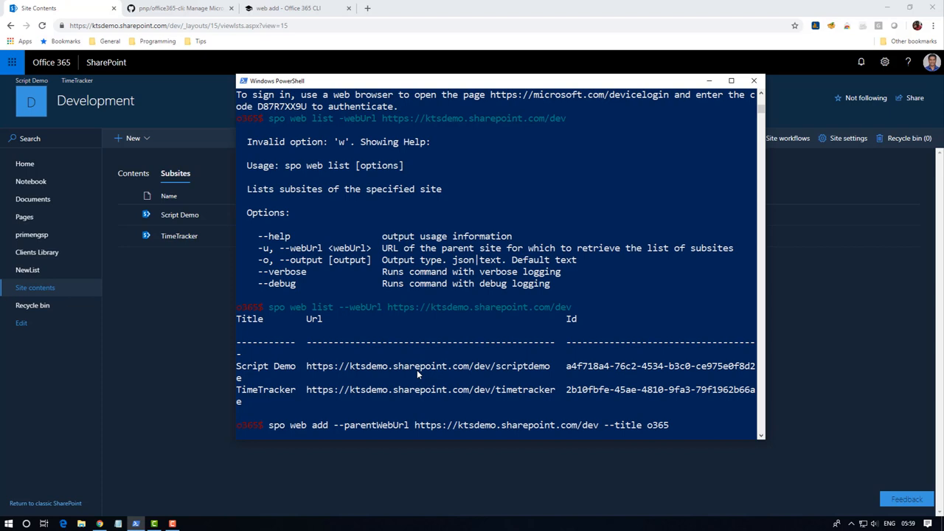
pyautogui.write('s')
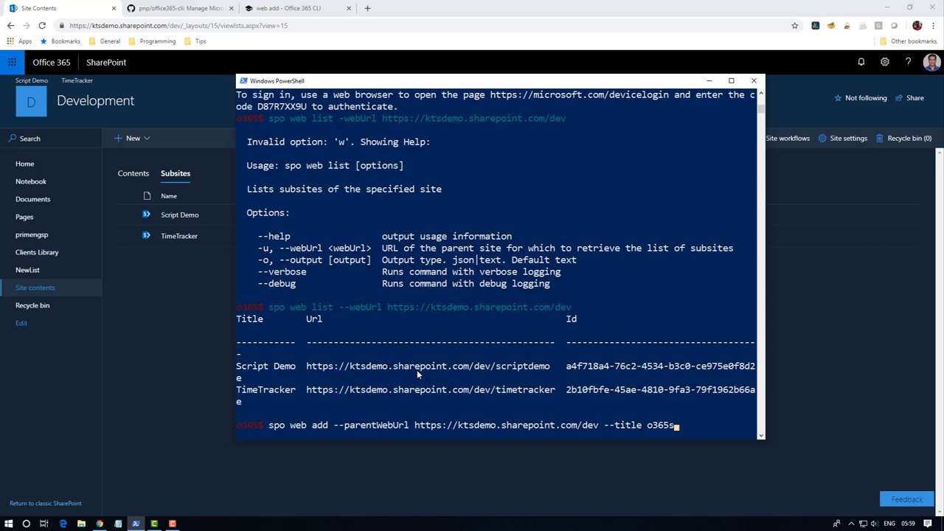
pyautogui.write('ite')
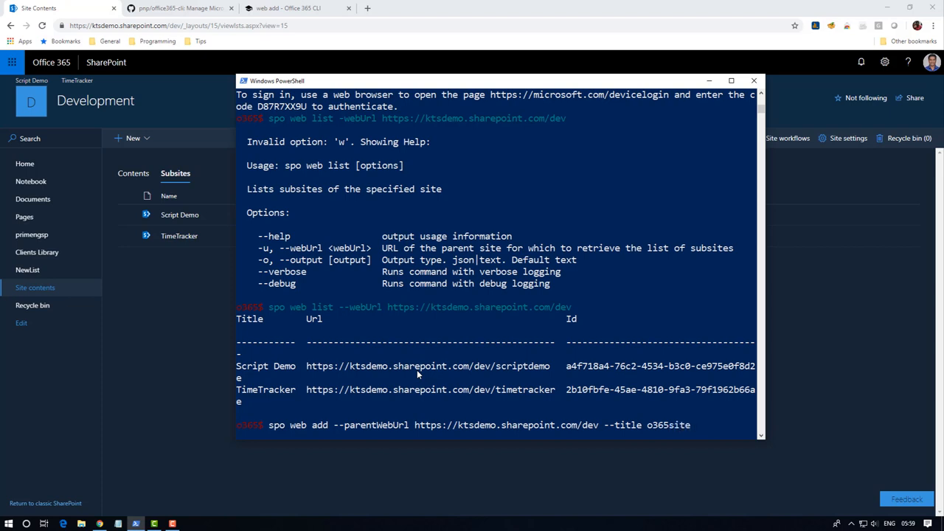
pyautogui.write('--we')
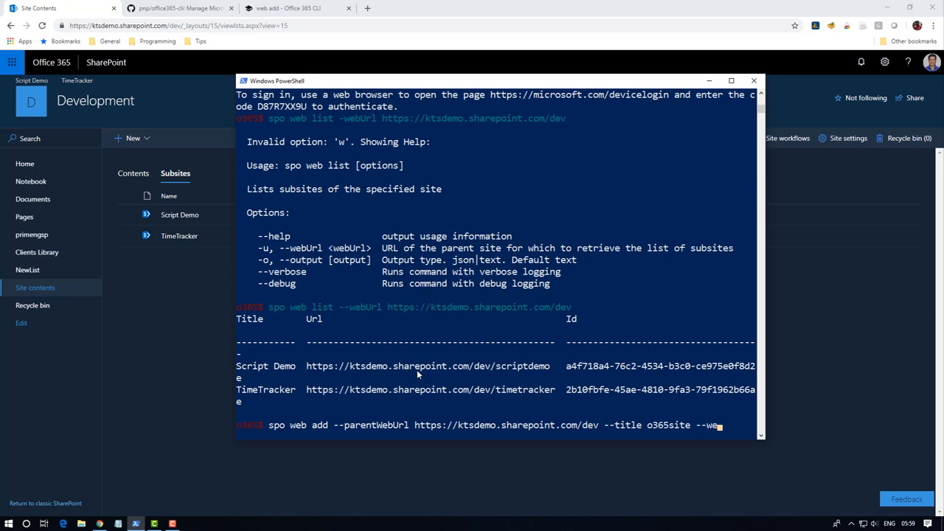
pyautogui.write('bUrl o365site -')
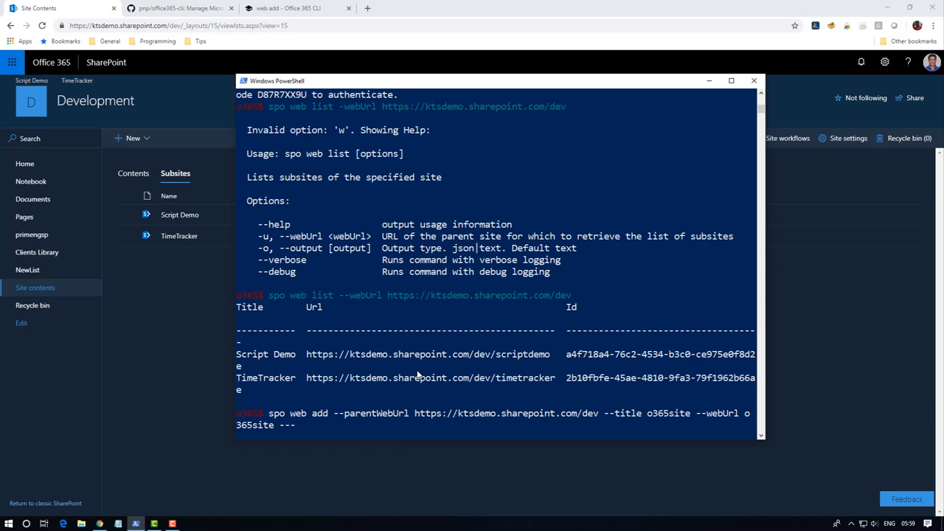
pyautogui.write('--webTemp')
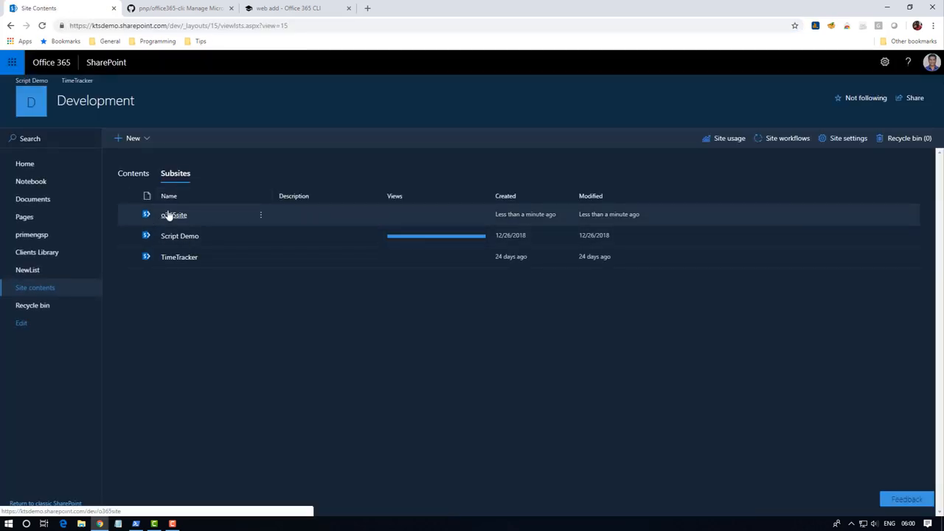
# - Open the o365site subsite's home page from the Subsites list
pyautogui.click(174, 215)
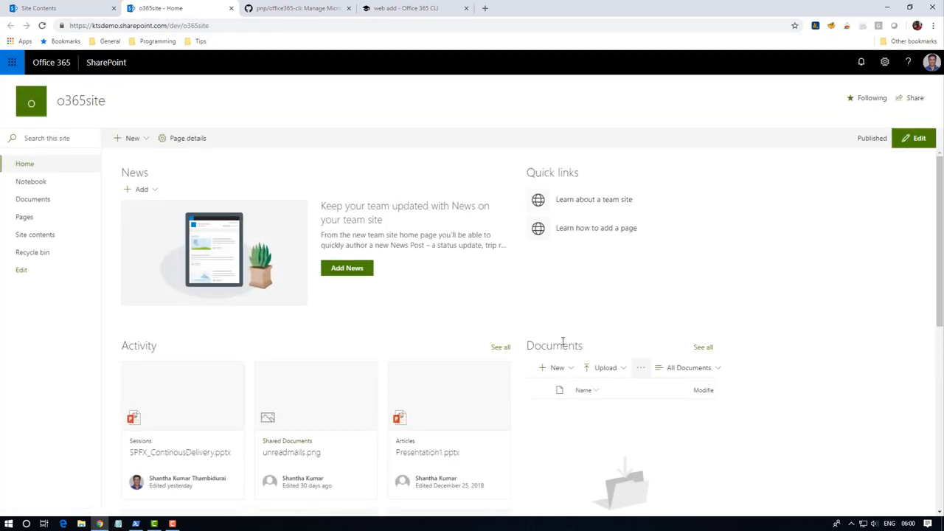
pyautogui.moveTo(60, 9)
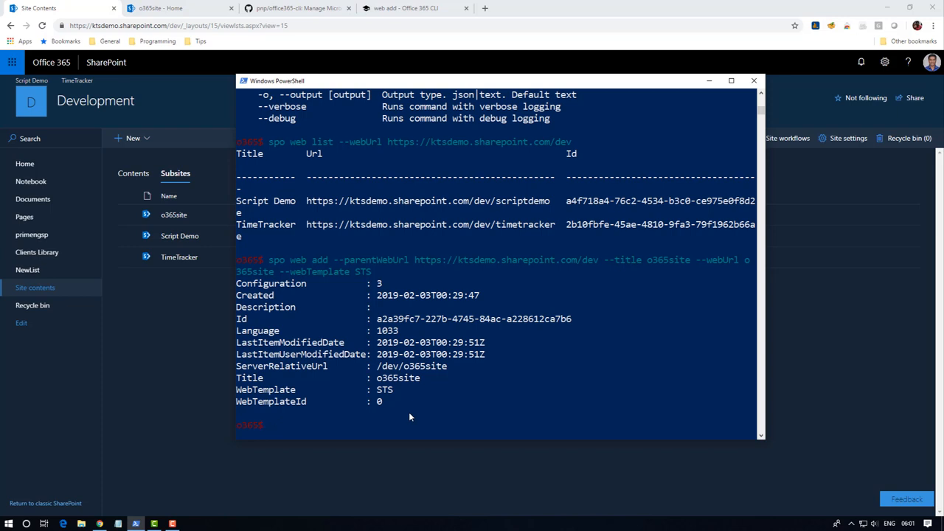
pyautogui.write('spo web')
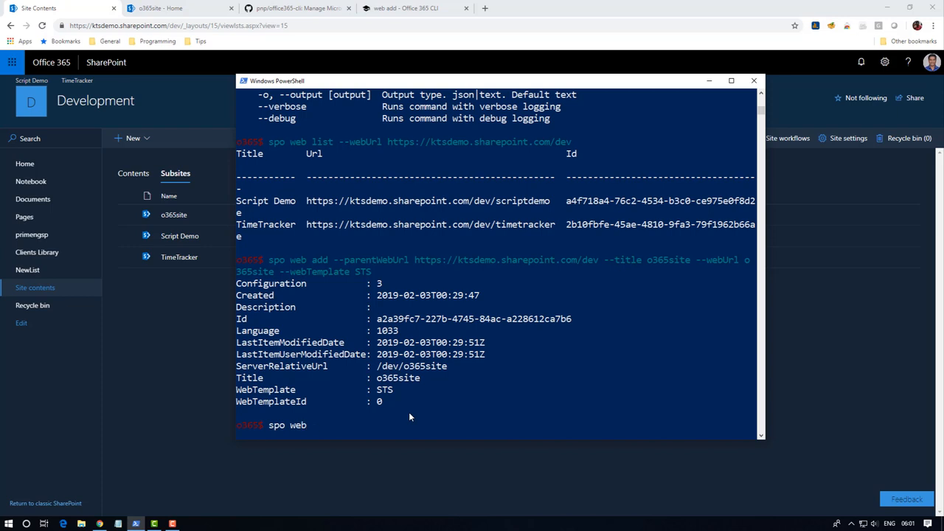
pyautogui.write('get')
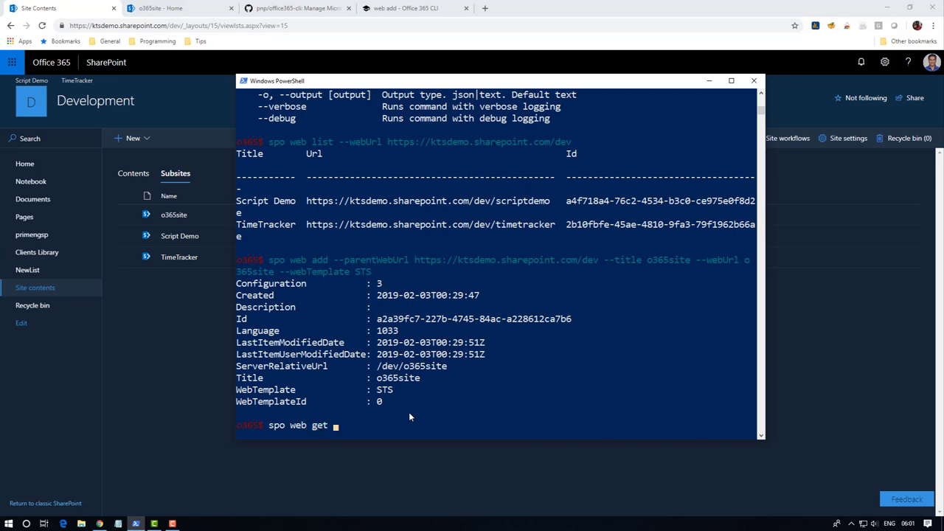
pyautogui.write('--webUrl https://')
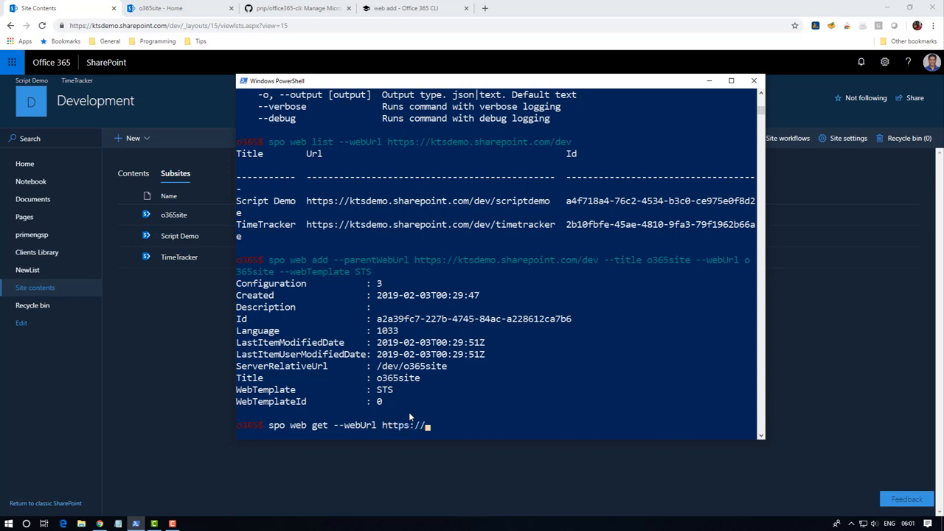
pyautogui.write('kt')
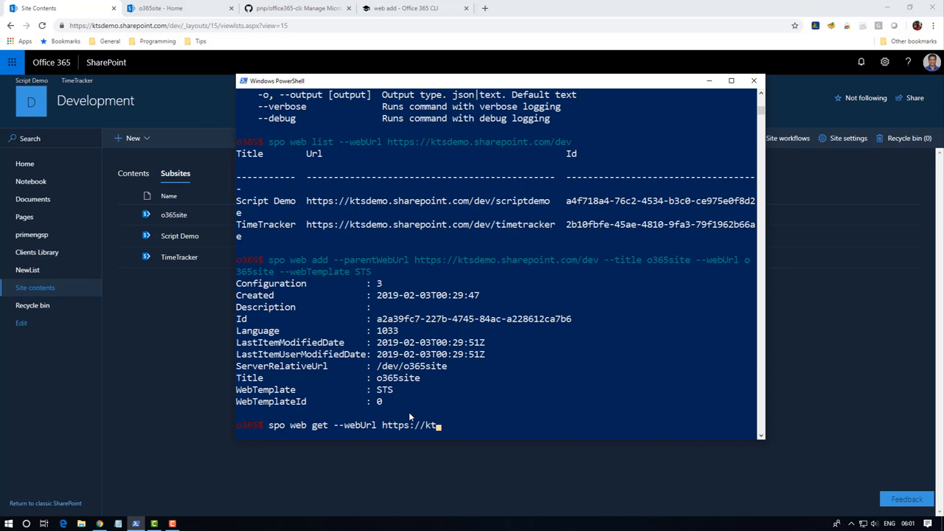
pyautogui.write('sdemo.sharepoint.com/s')
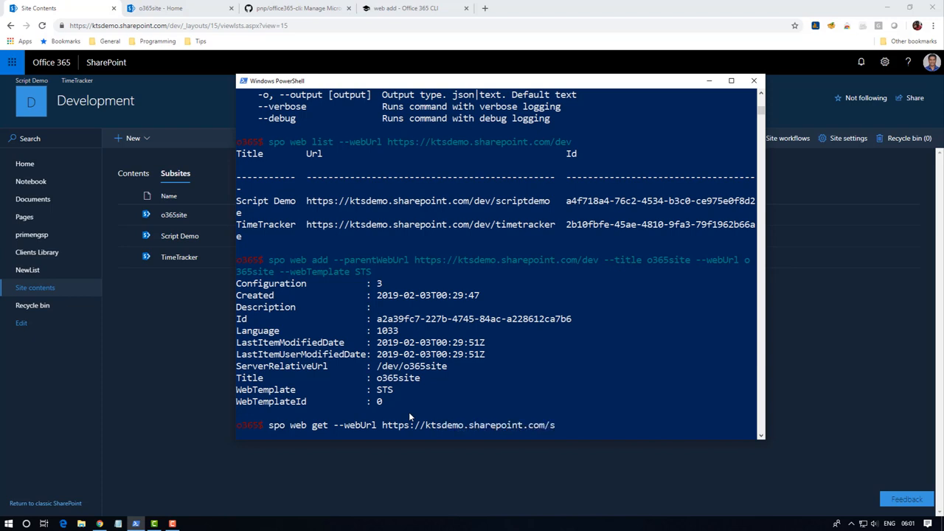
pyautogui.write('dev/')
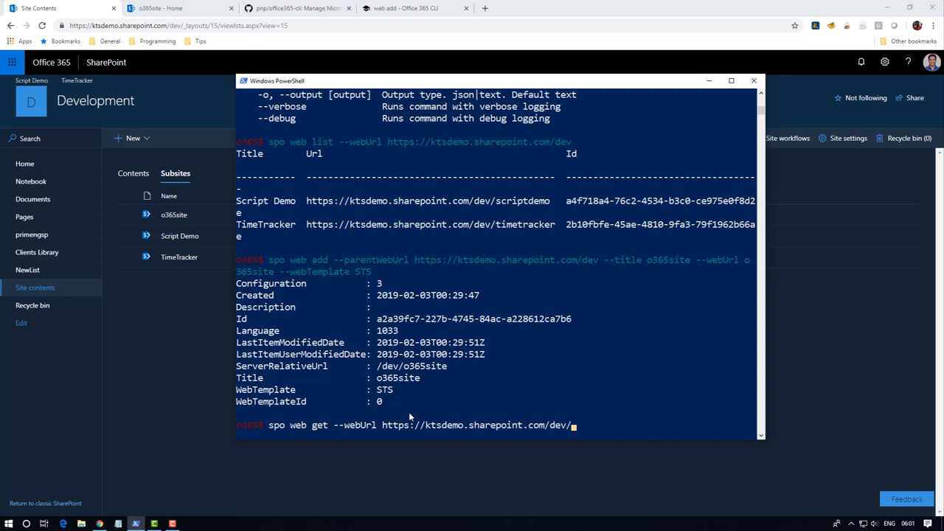
pyautogui.write('o365site')
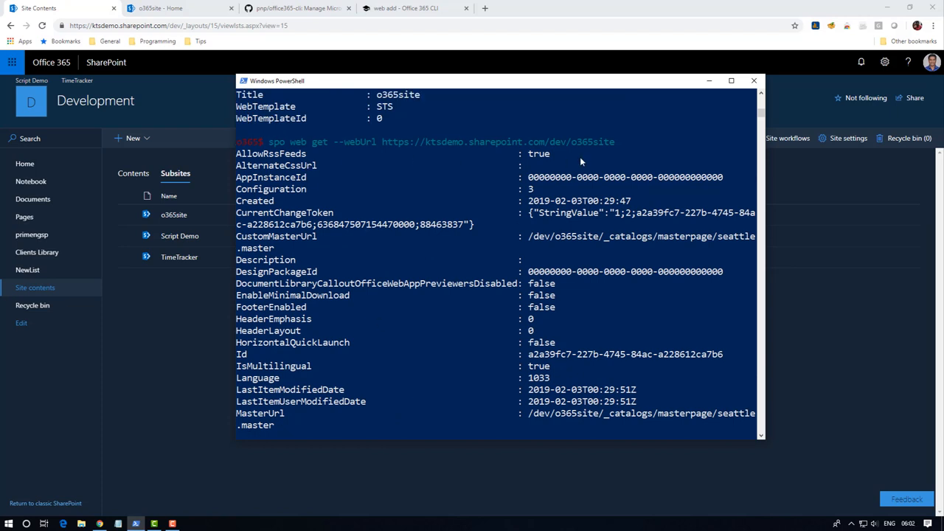
pyautogui.scroll(-3)
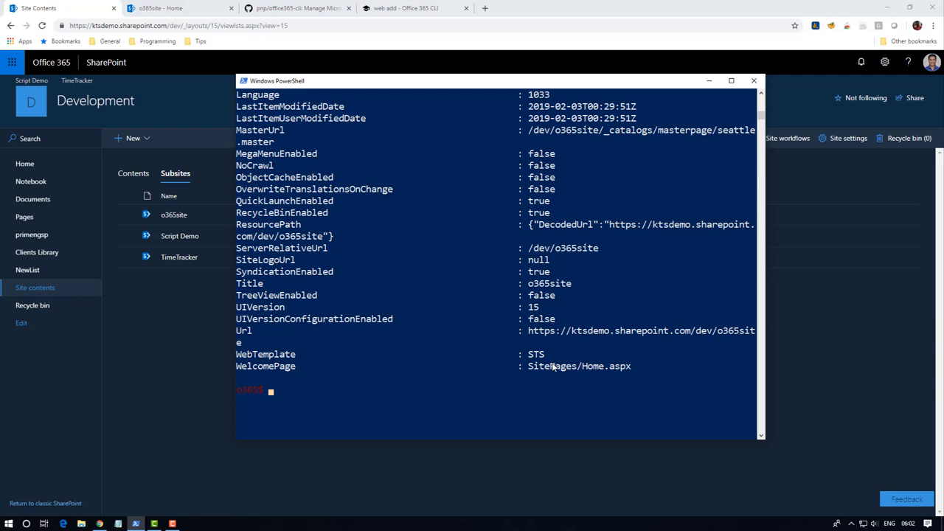
pyautogui.write('spo web remove --')
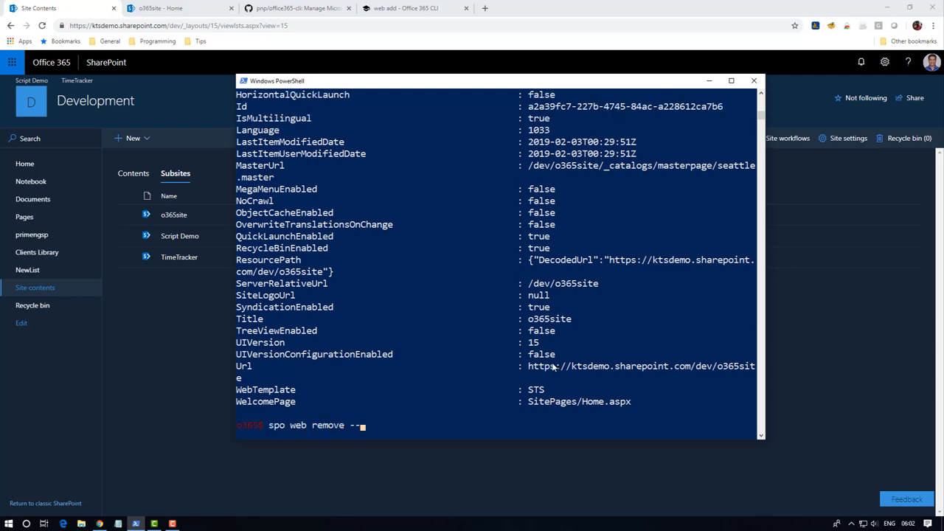
pyautogui.write('webUrl')
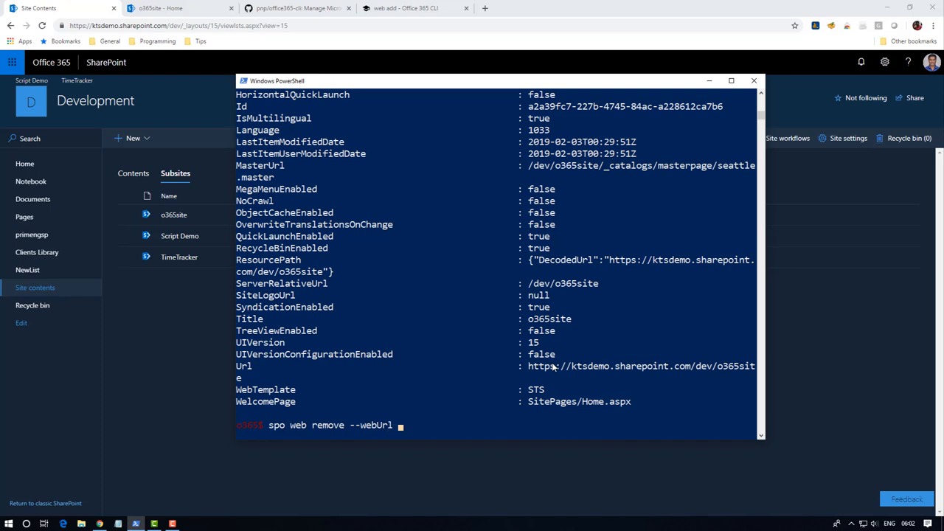
pyautogui.write('https://ktsdemo.sharepoint.co')
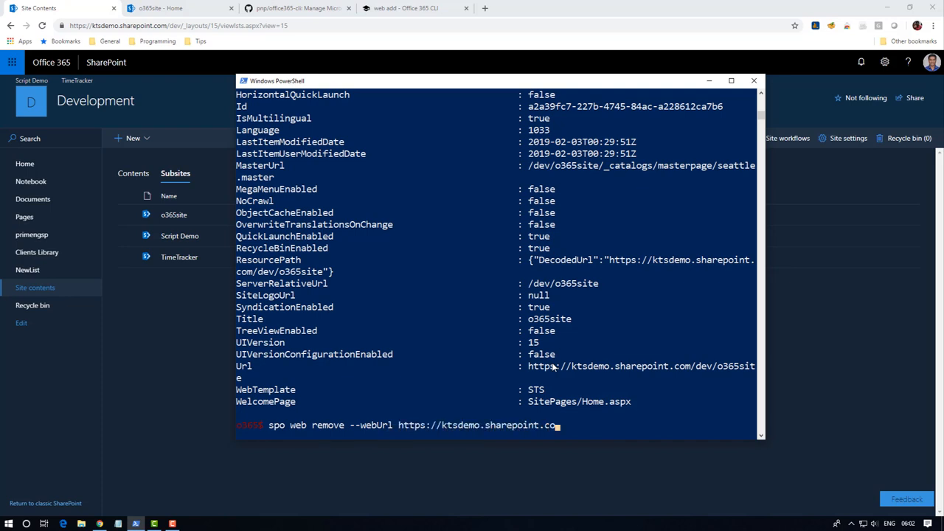
pyautogui.write('m/dev/')
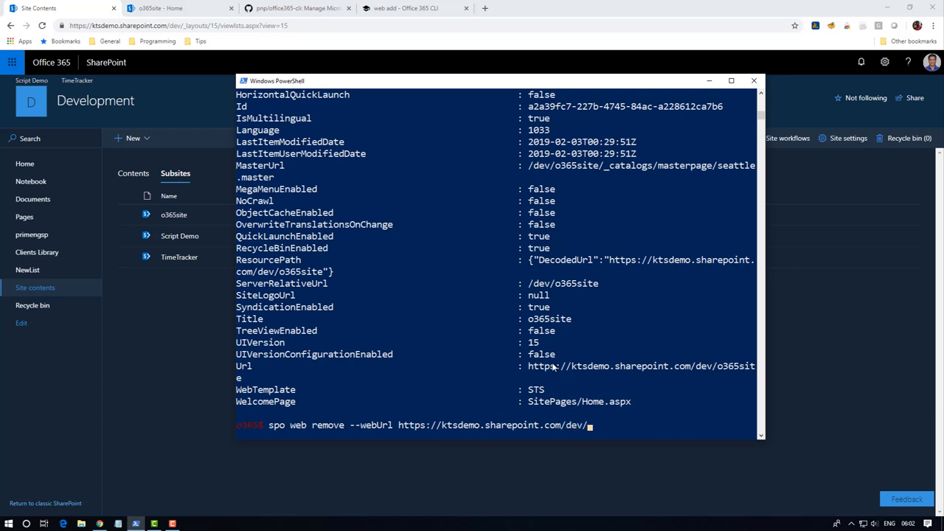
pyautogui.write('o365site')
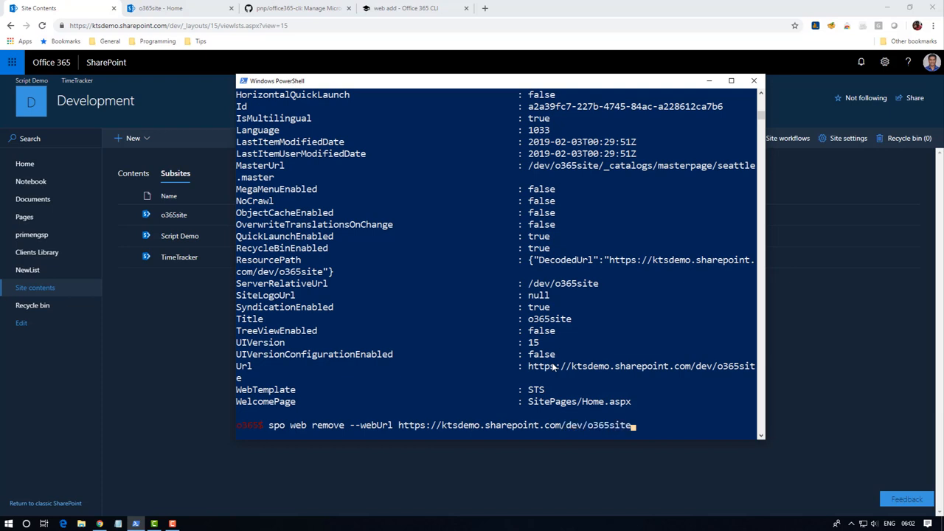
pyautogui.write('--confir')
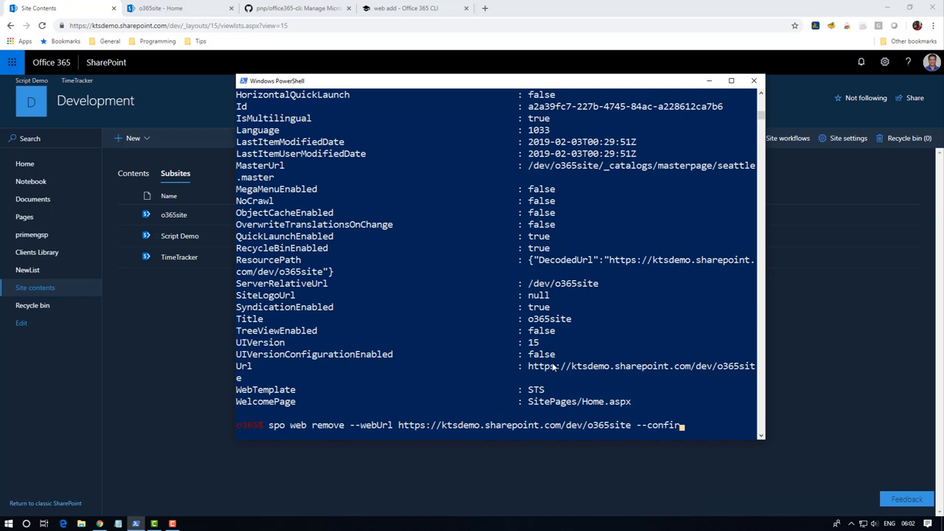